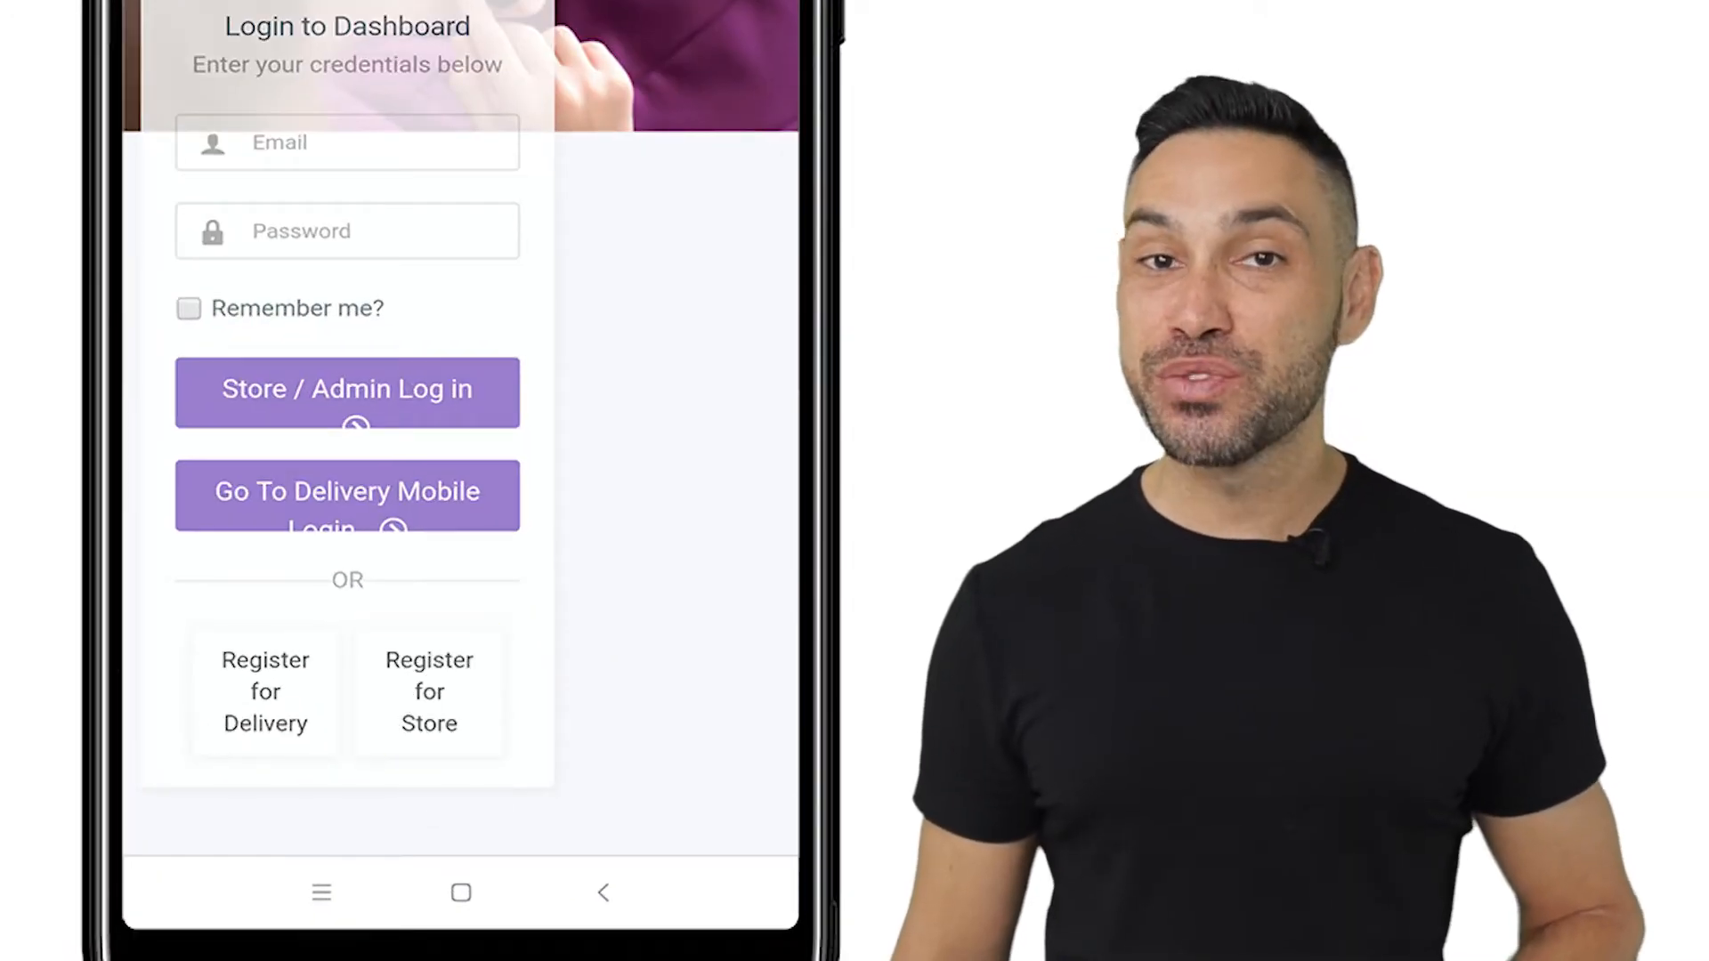
Step: Register a new store owner with username, email, phone, password and captcha
click(429, 693)
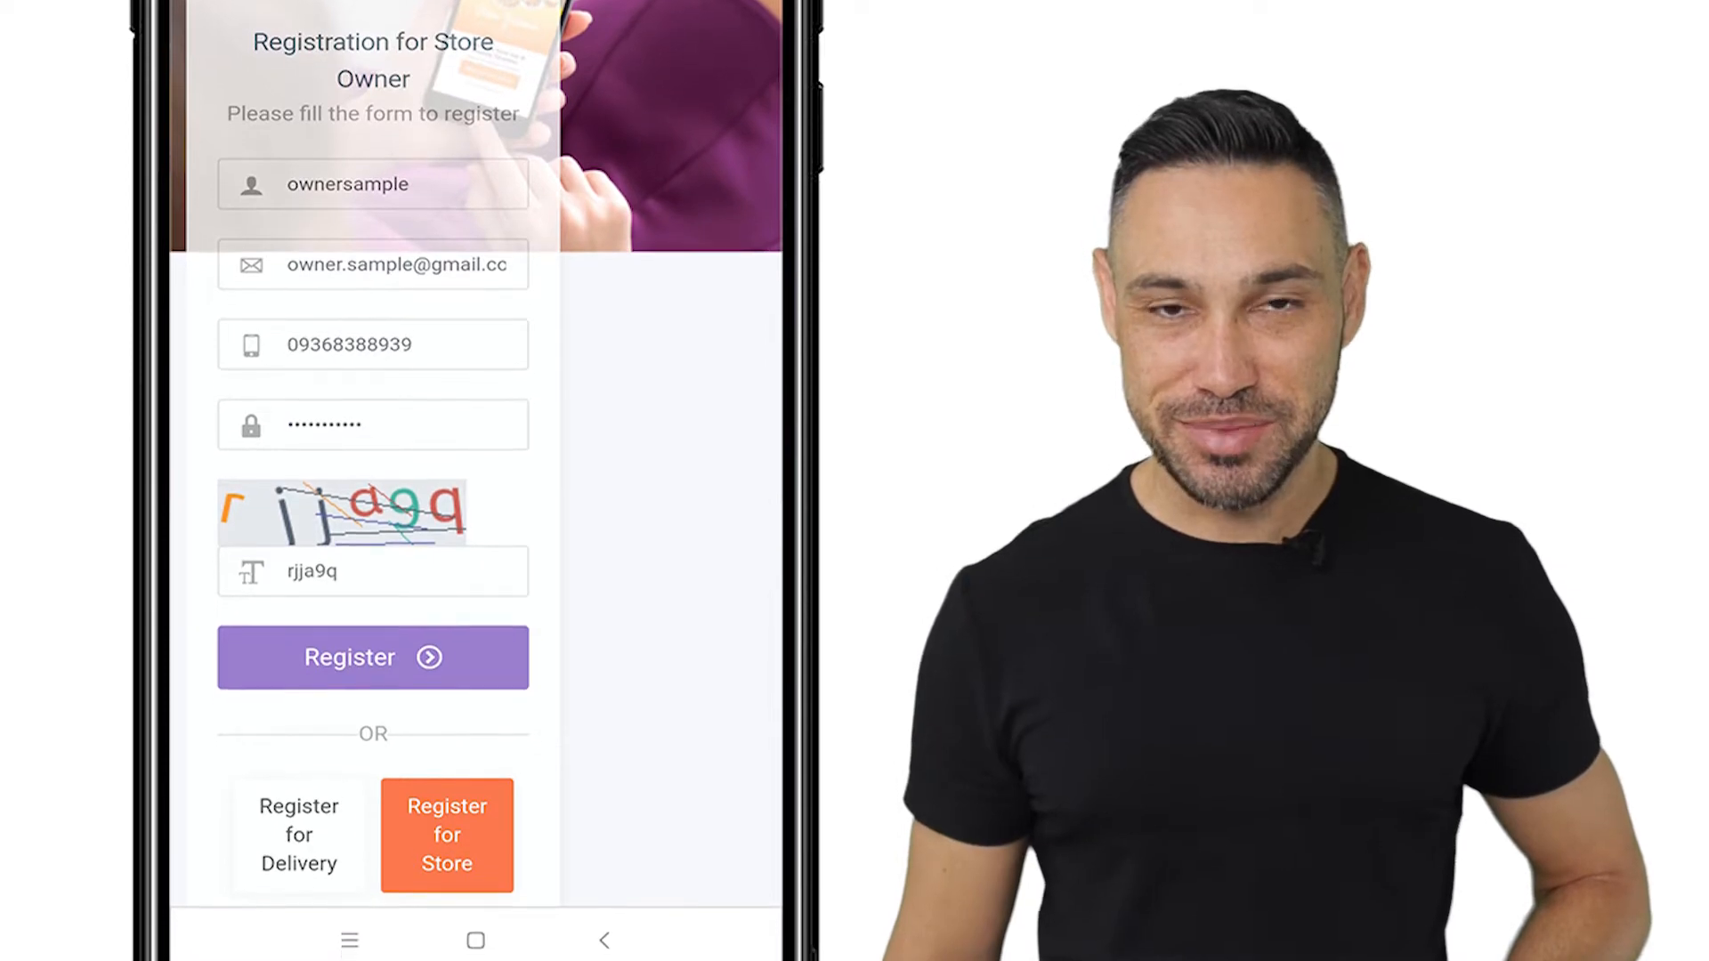
click(372, 657)
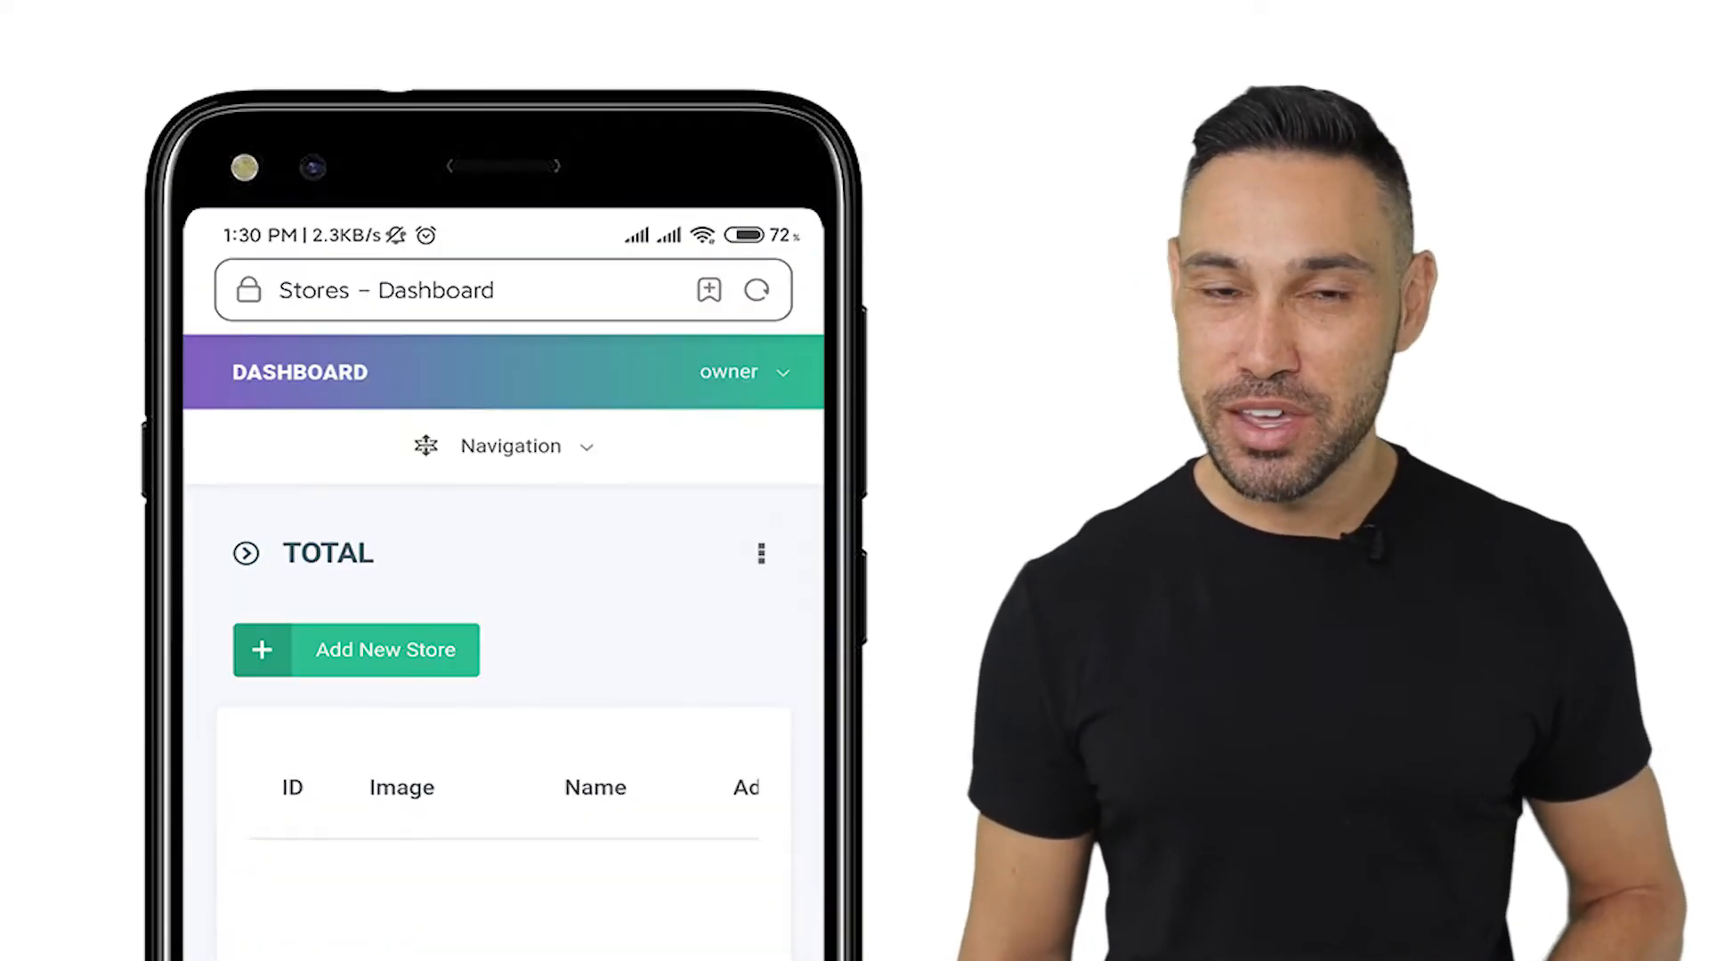
Step: Start a new store and review its description, image, delivery time and address fields
click(356, 650)
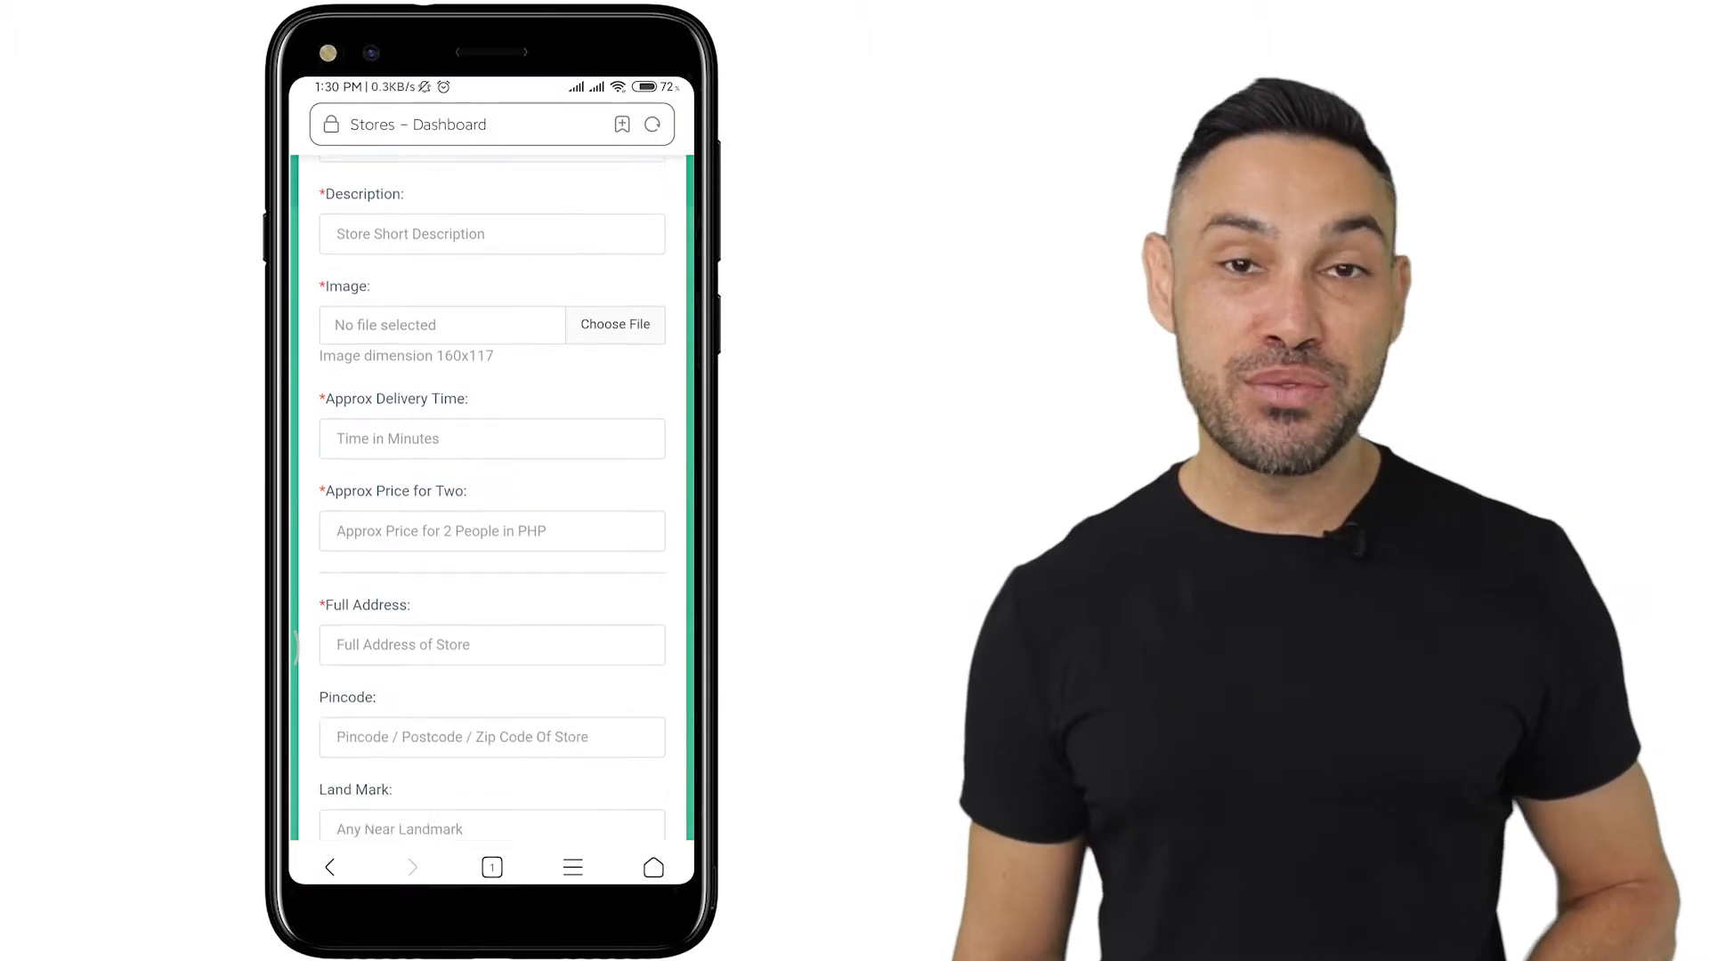
scroll(down, 3)
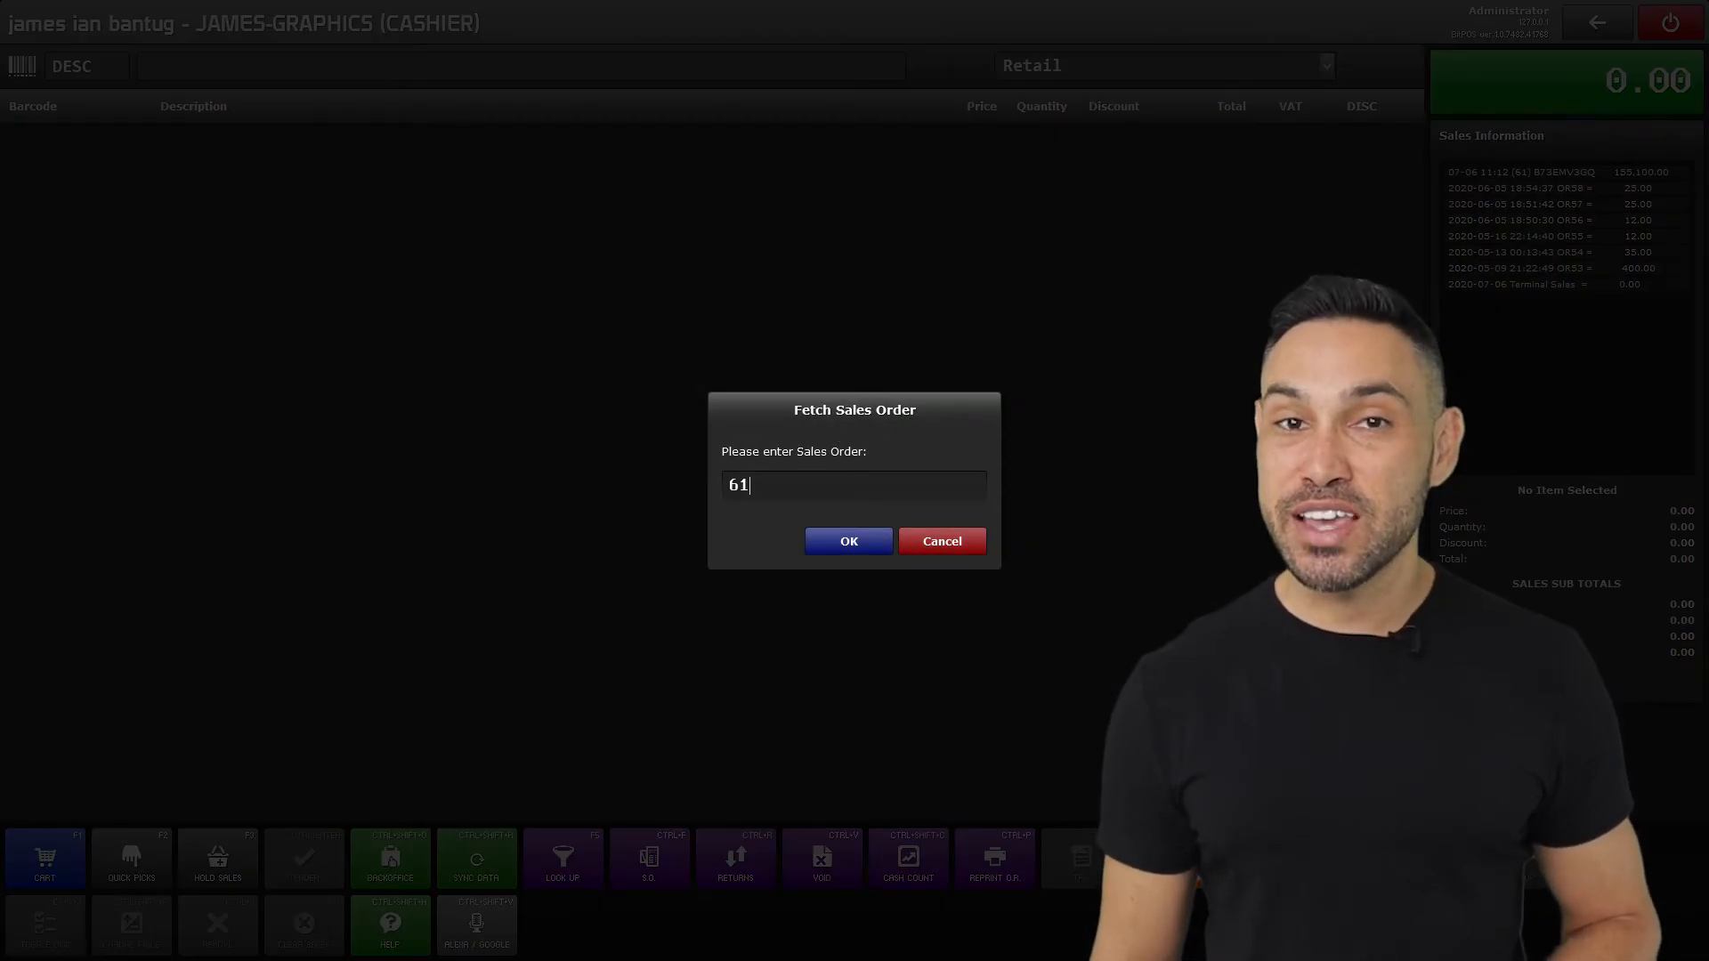
Step: Load sales order 61, tender 155,100.00 cash in full, and proceed to receipt printing
click(847, 541)
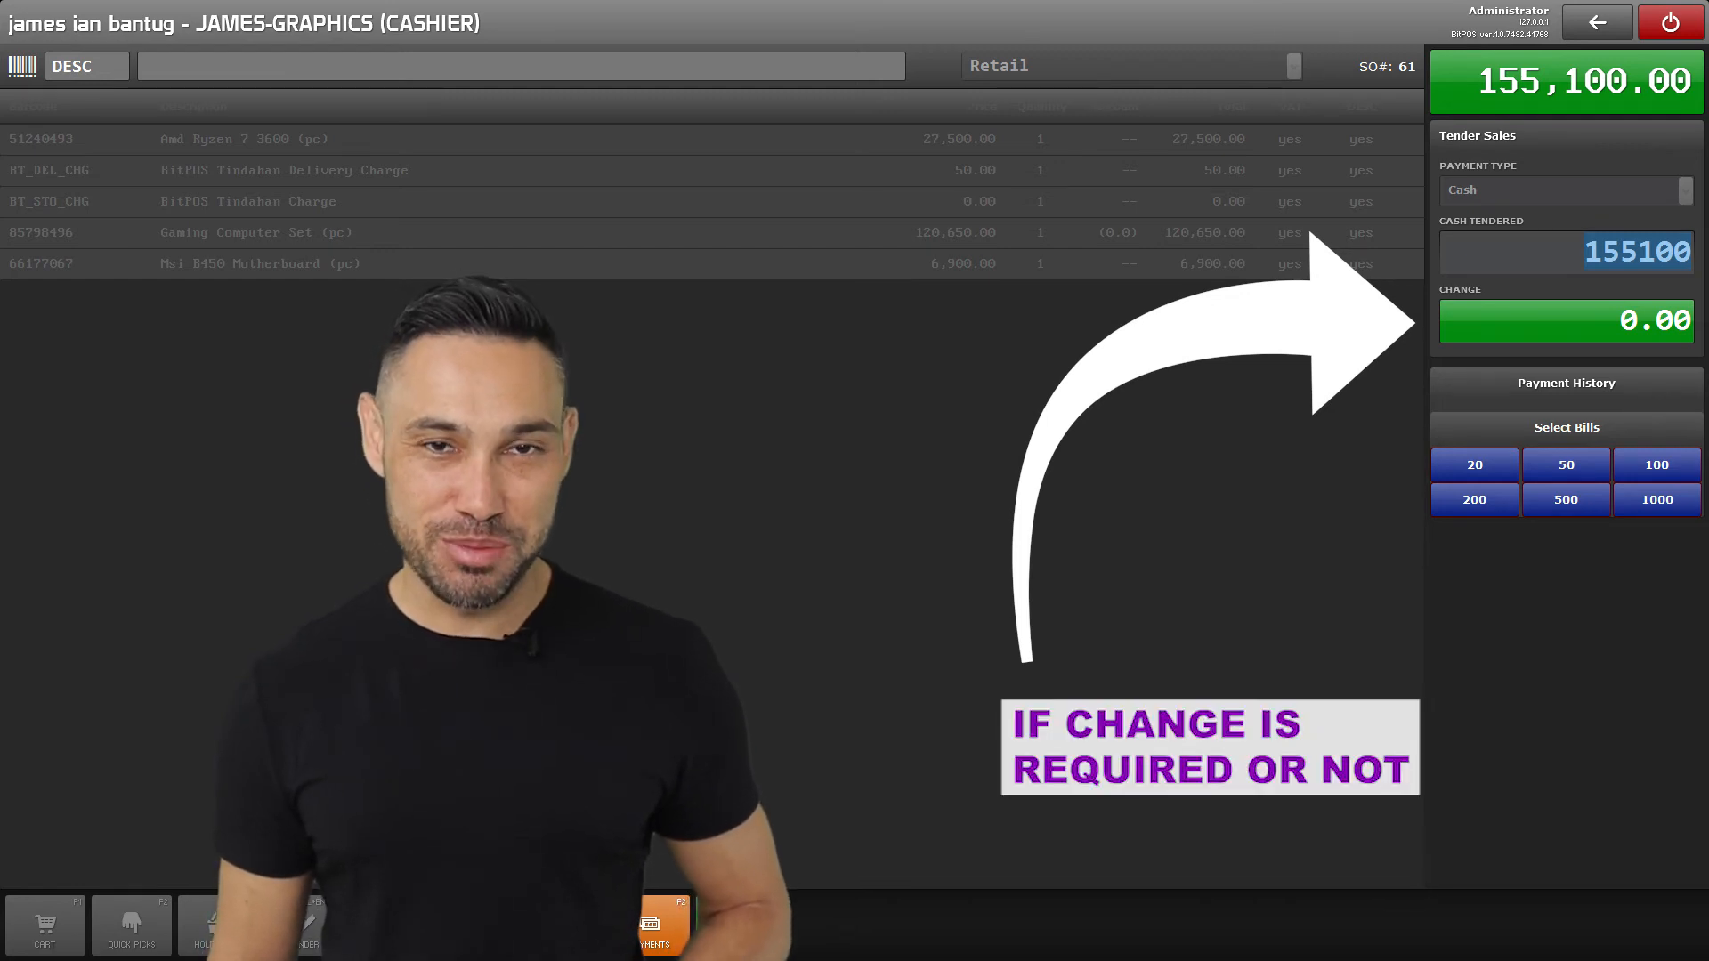
click(650, 924)
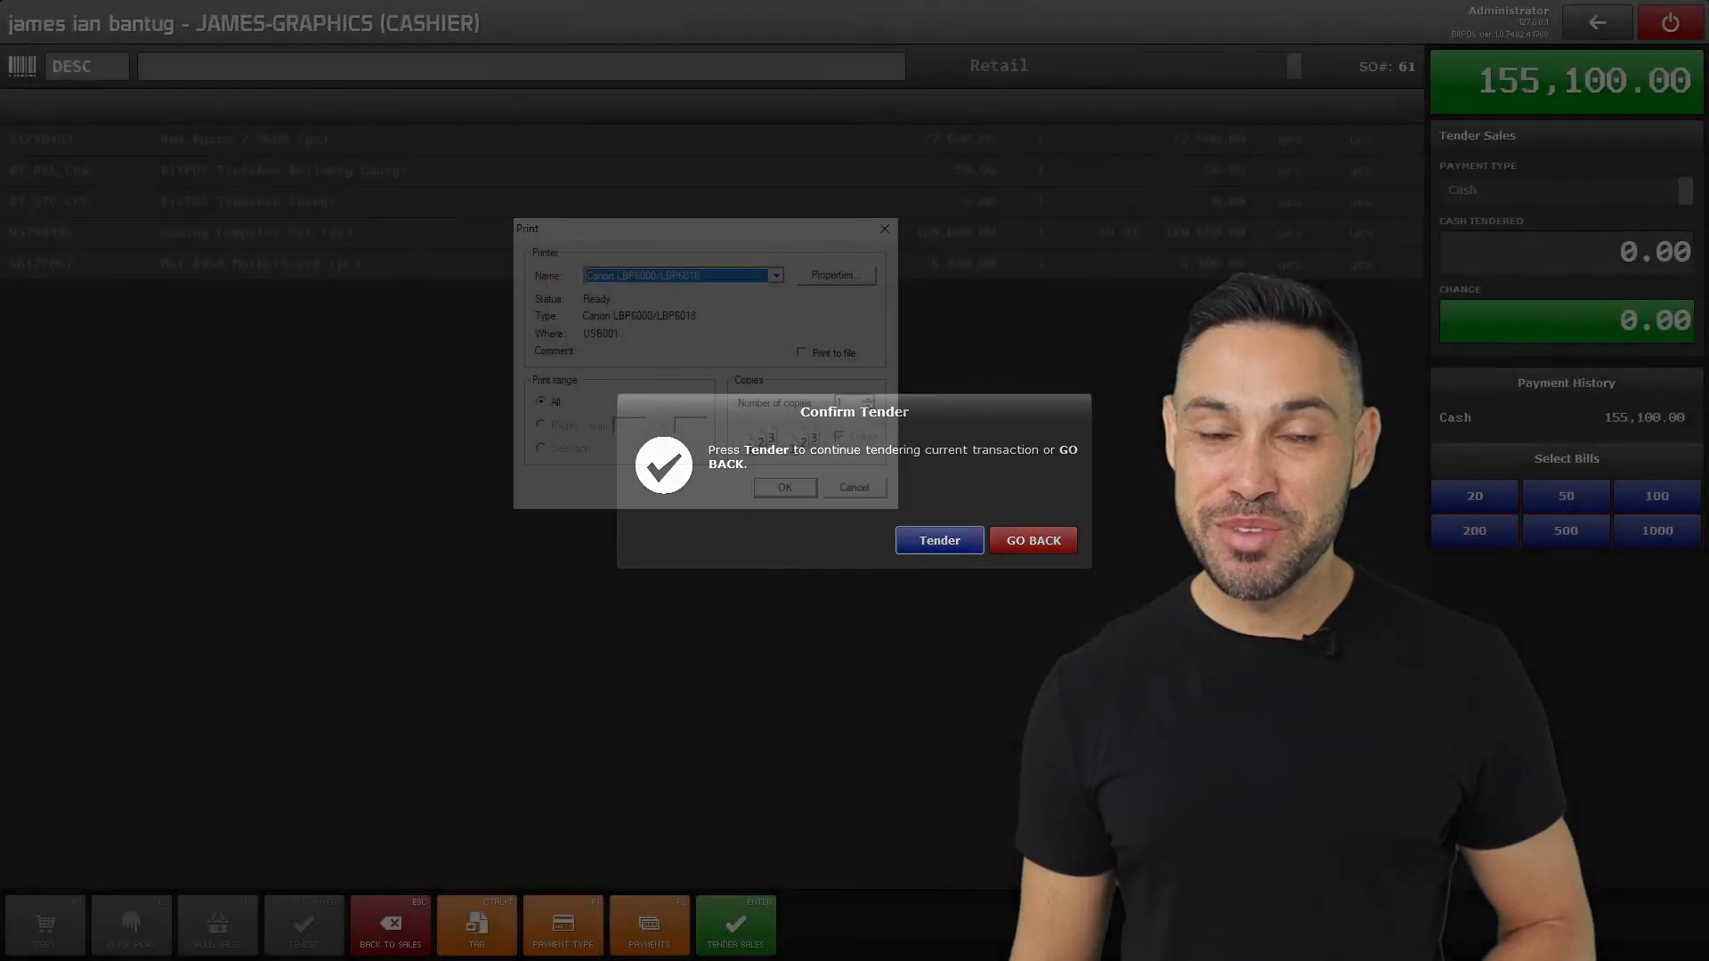
click(938, 539)
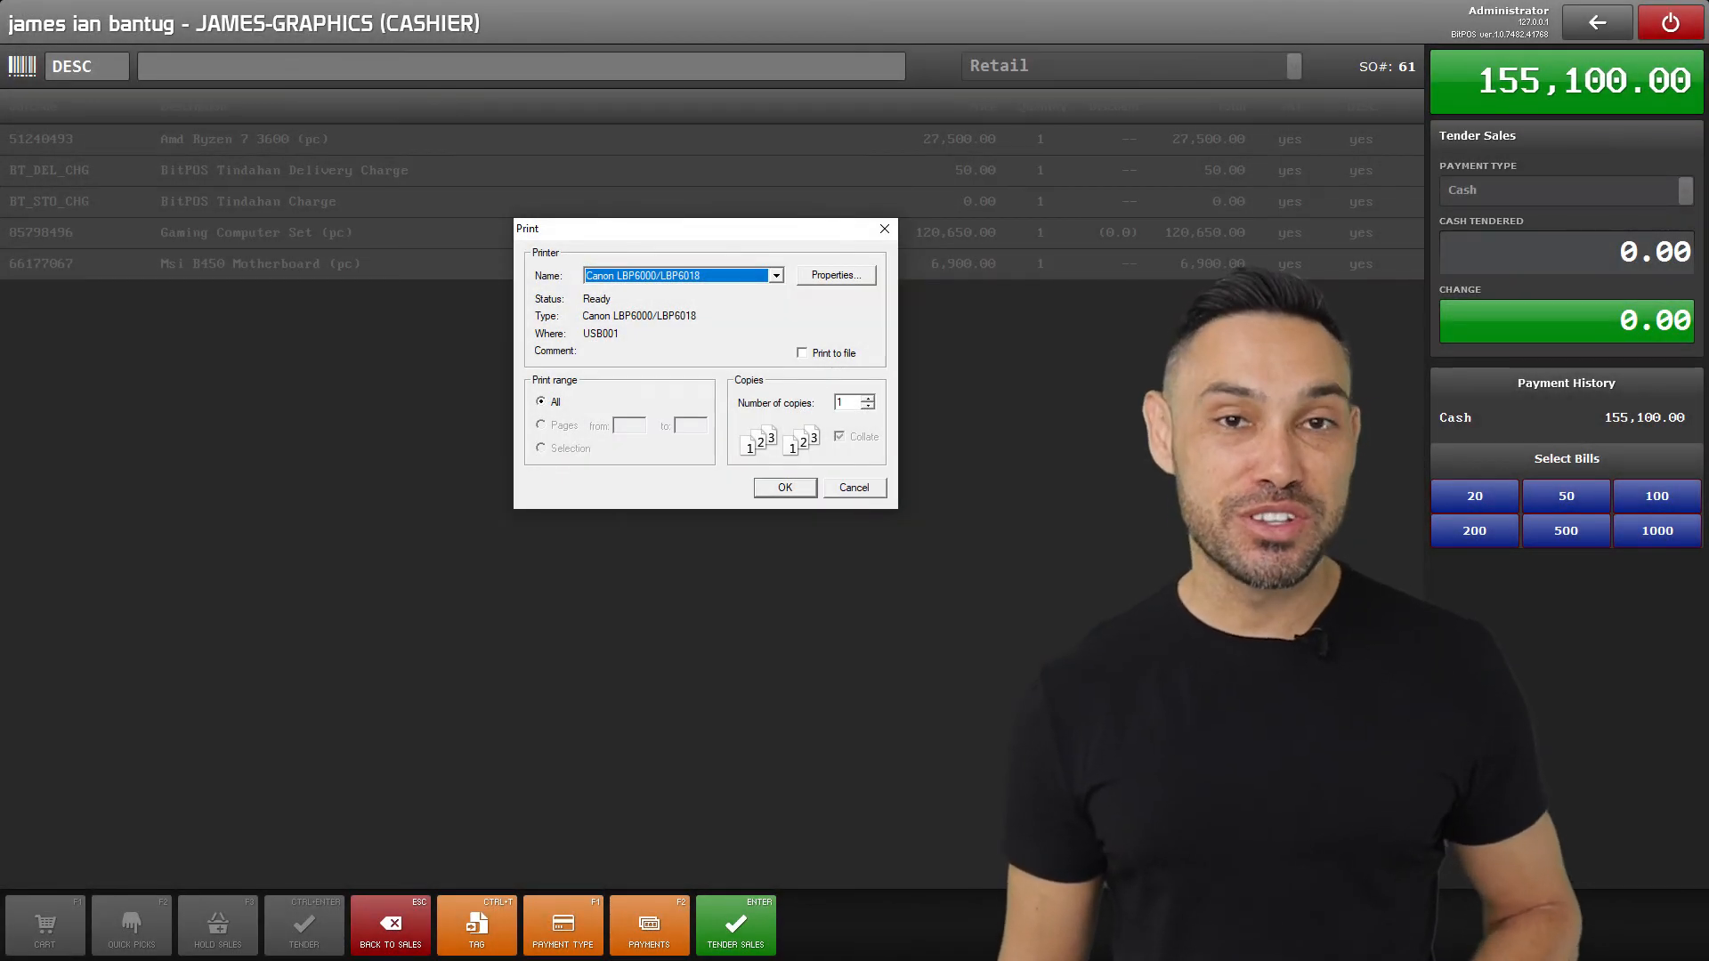